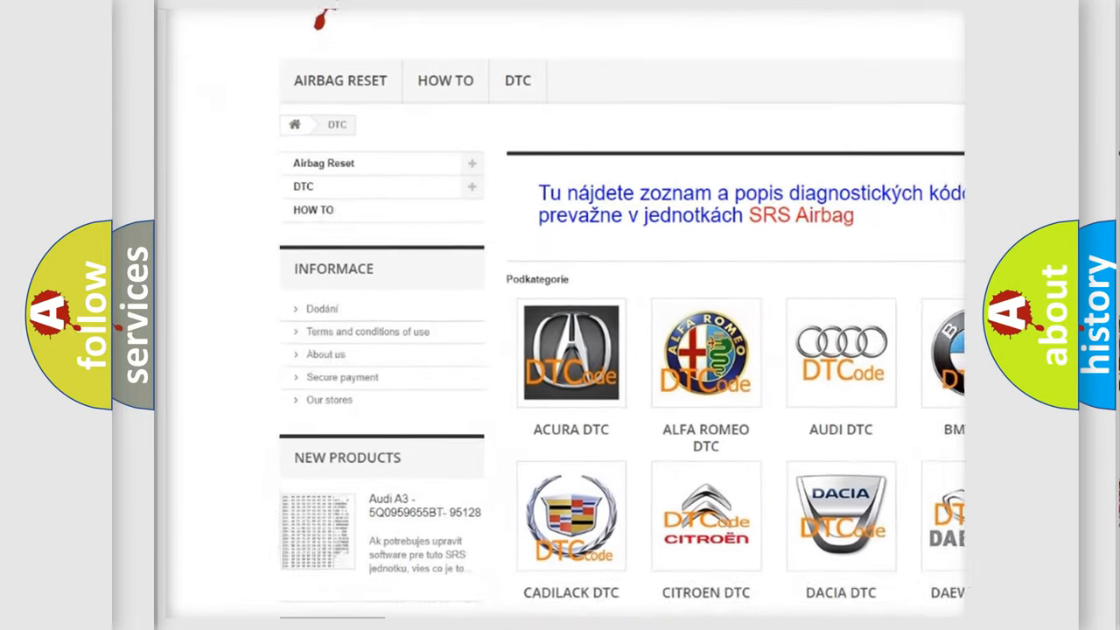
scroll(down, 3)
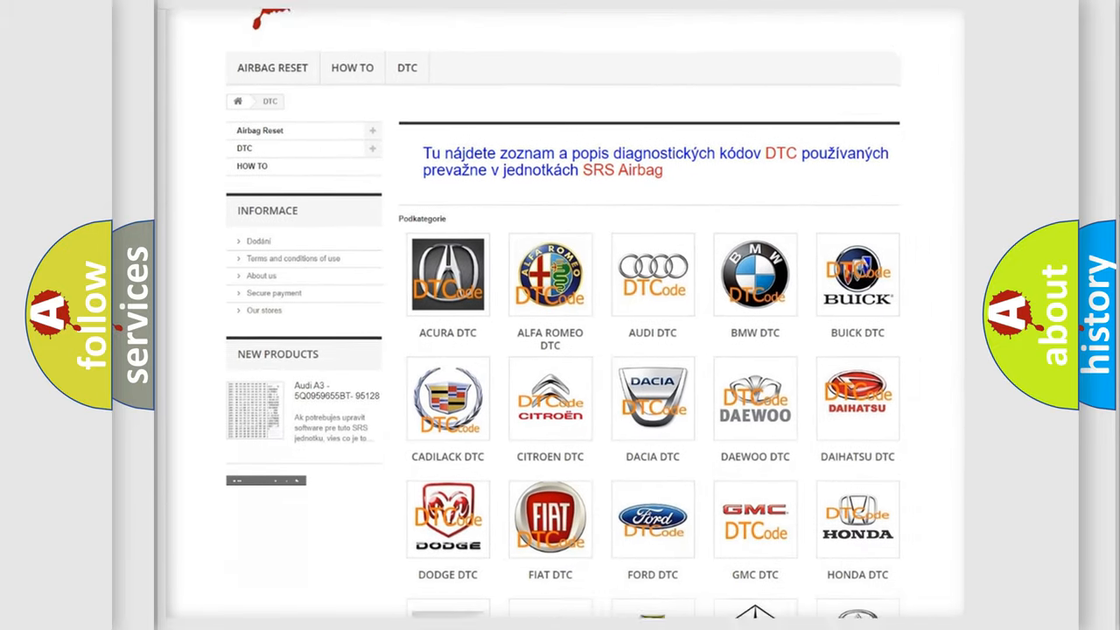
scroll(down, 3)
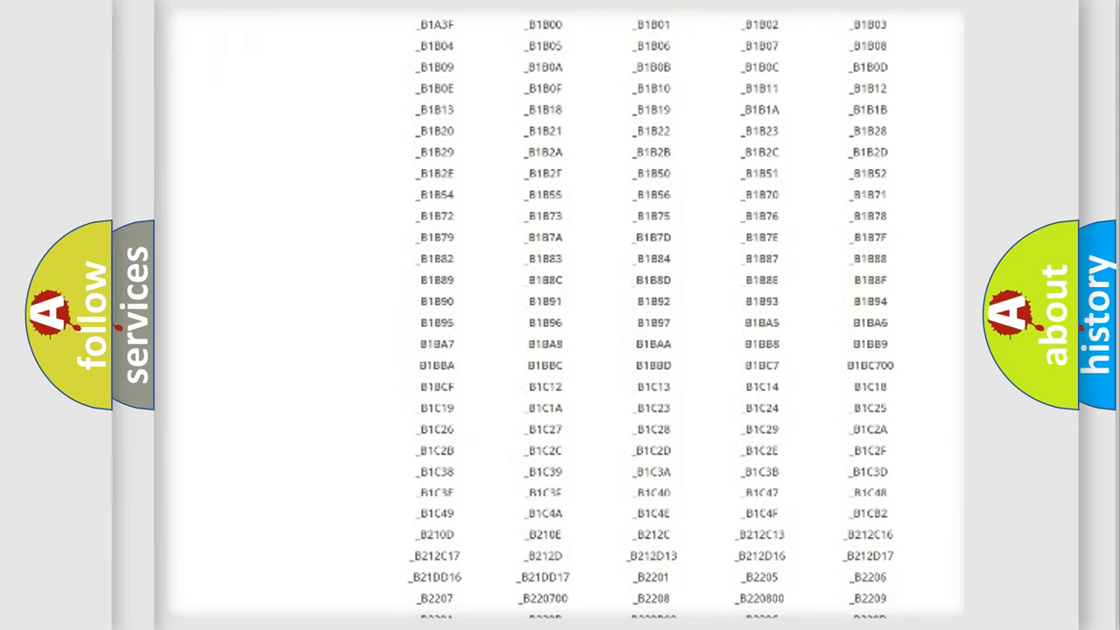
scroll(down, 3)
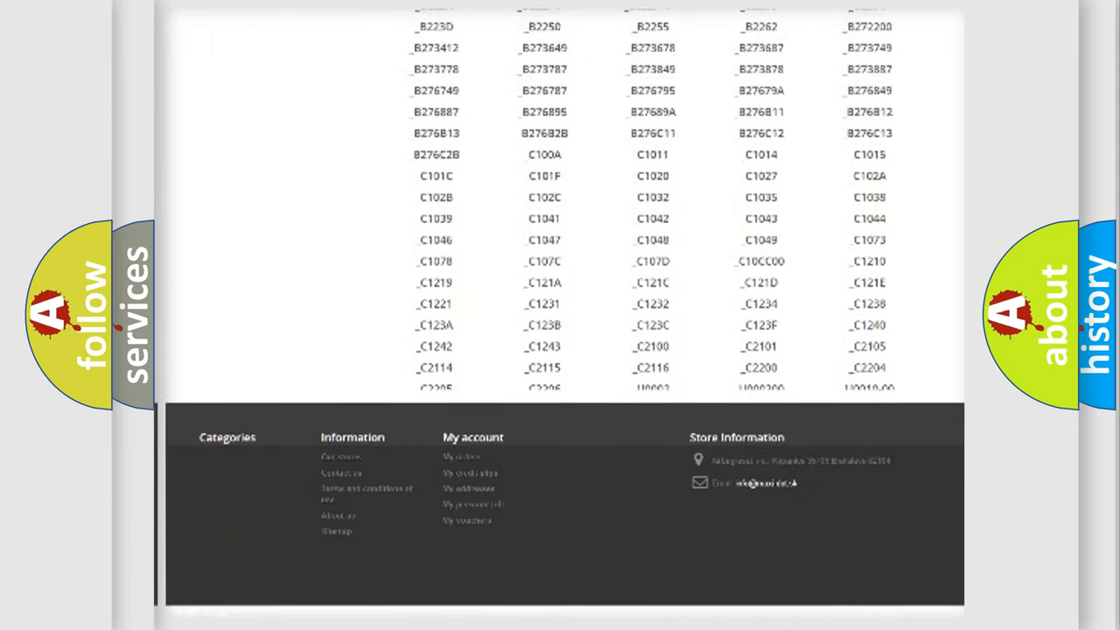
scroll(up, 3)
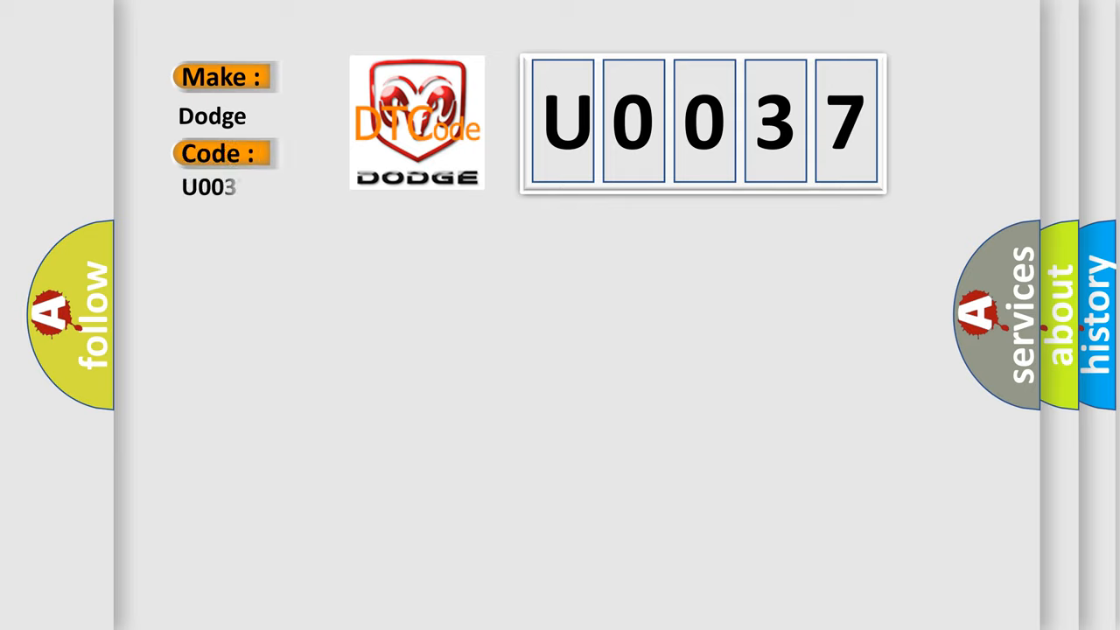
text(37)
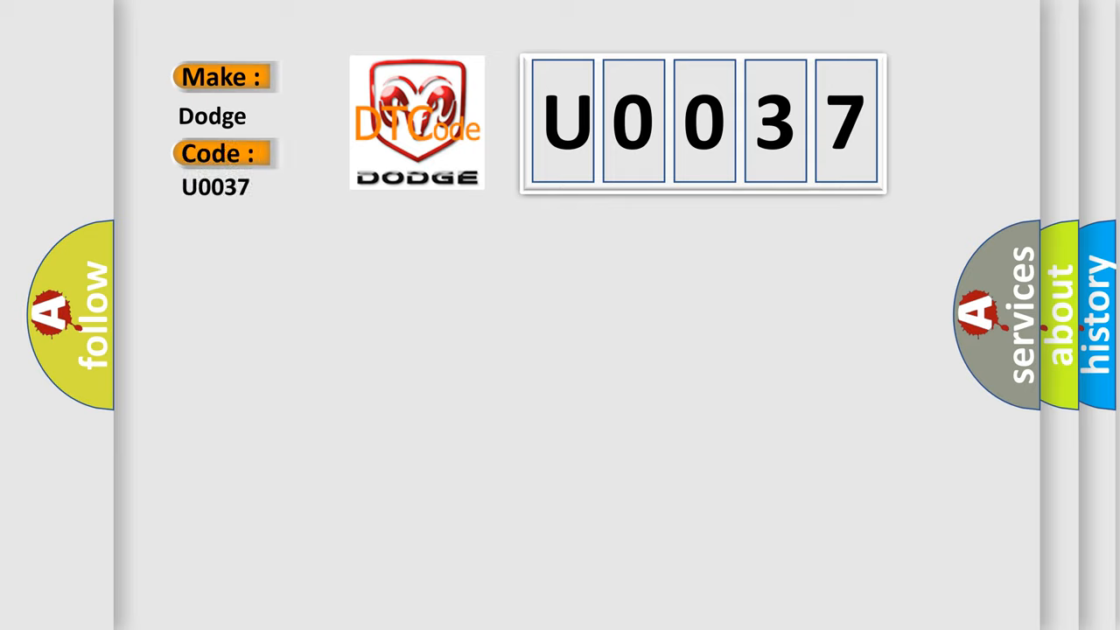